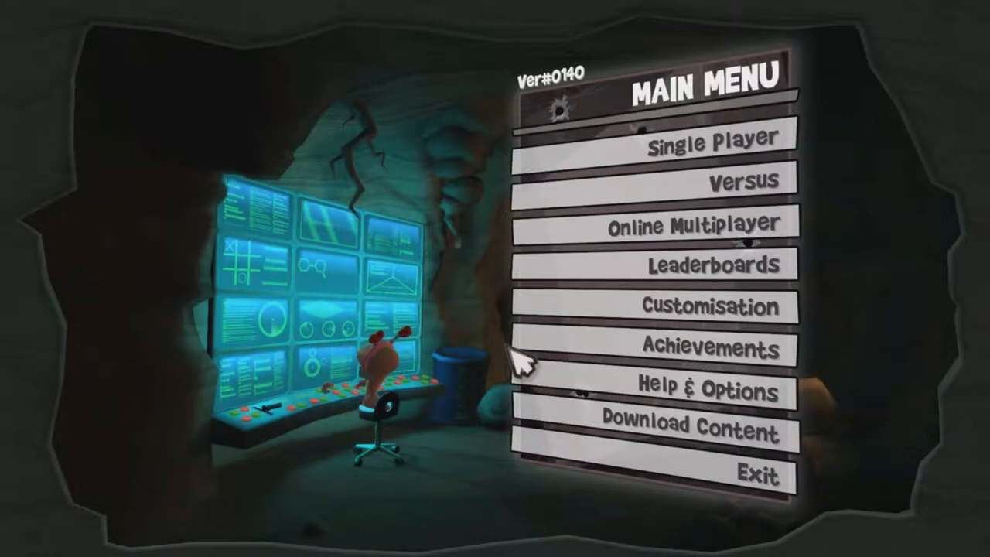
mouse_move(649, 266)
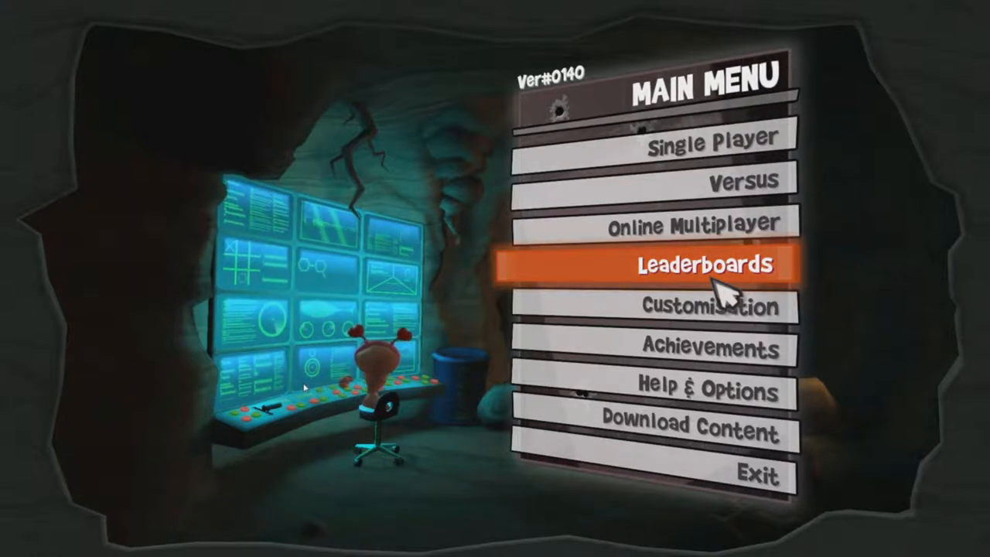
mouse_move(580, 356)
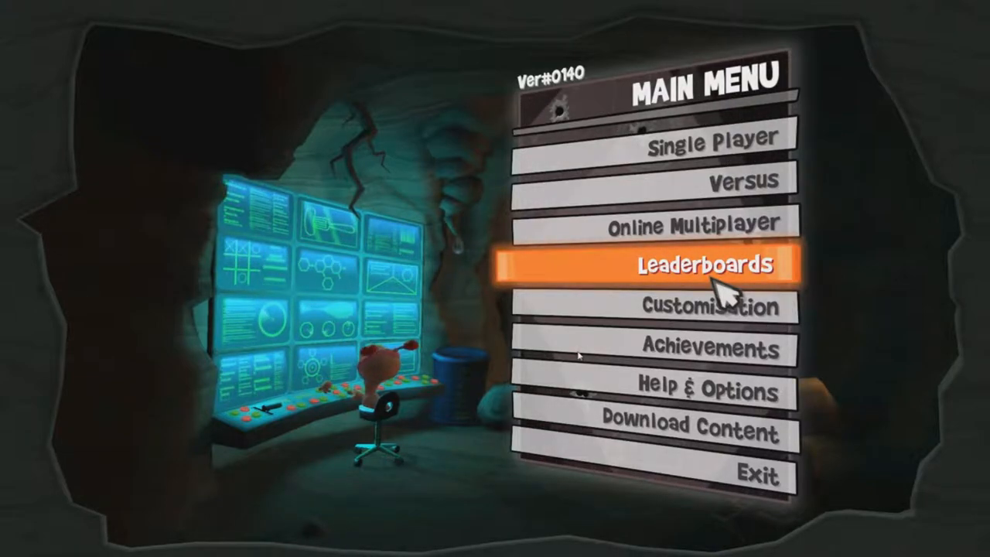
mouse_move(781, 262)
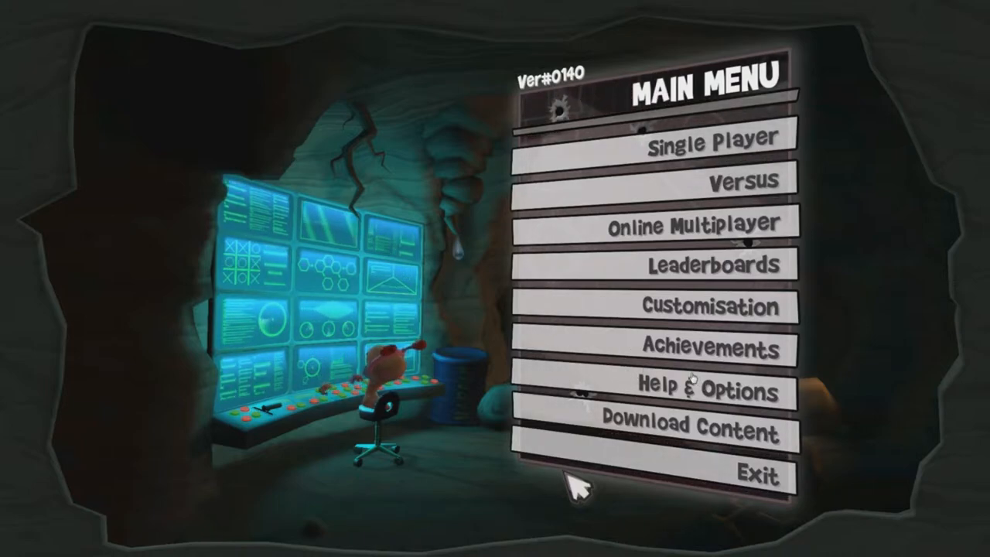
Step: Start an online multiplayer search from the main menu and wait for a game to be found
click(686, 223)
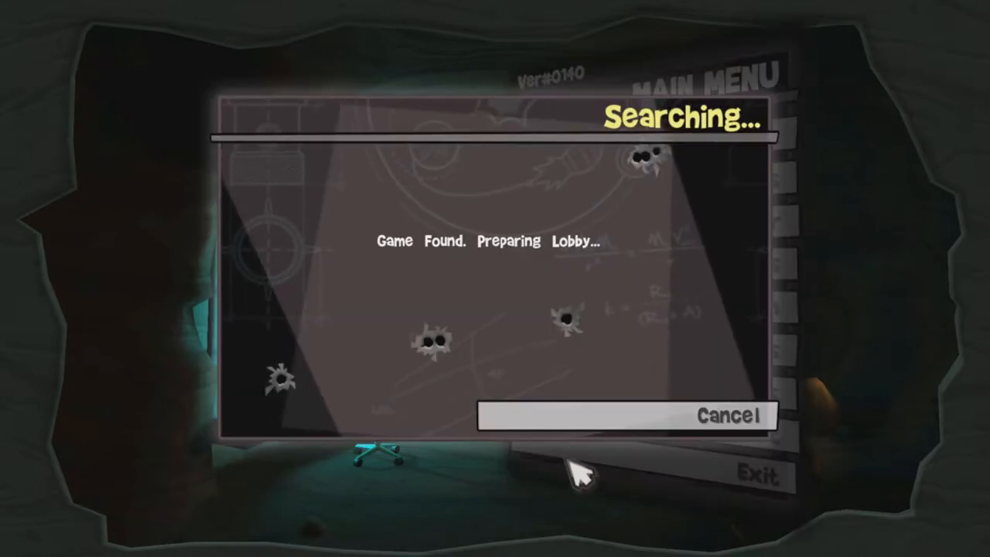